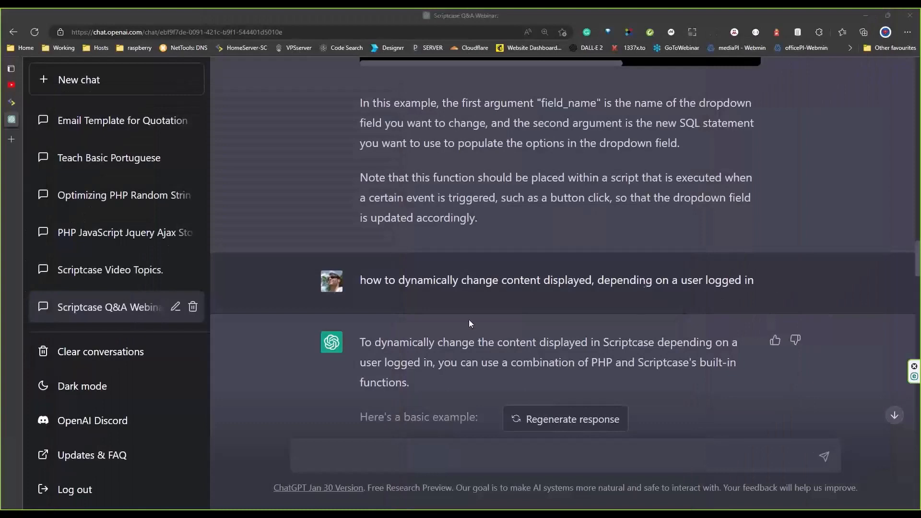
scroll(down, 3)
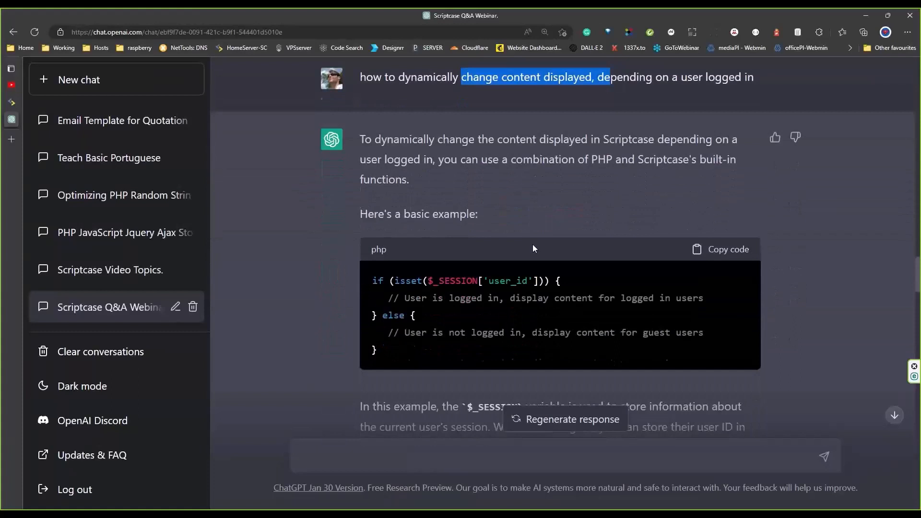
drag(387, 297, 376, 349)
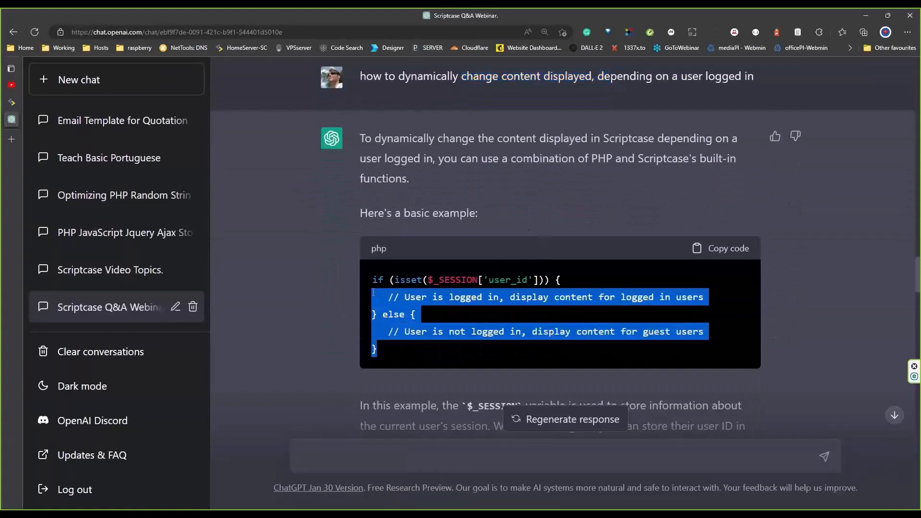
scroll(down, 3)
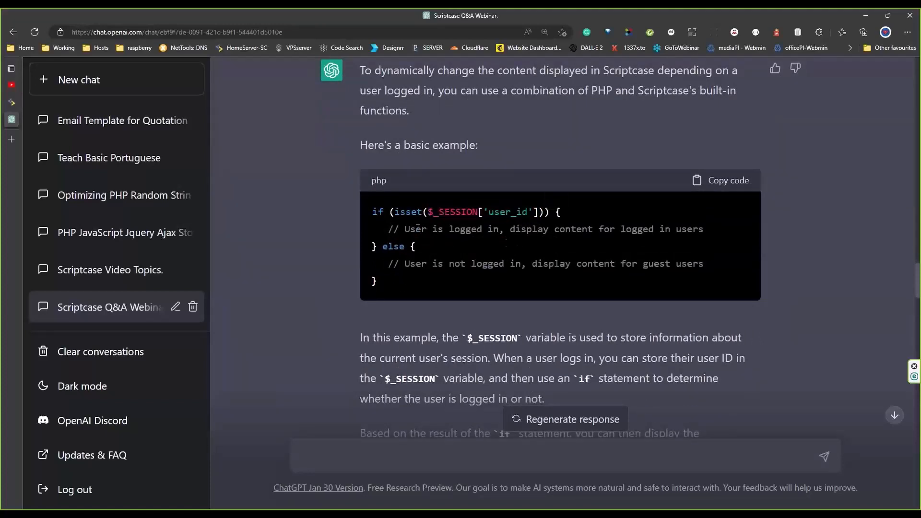
drag(428, 212, 539, 211)
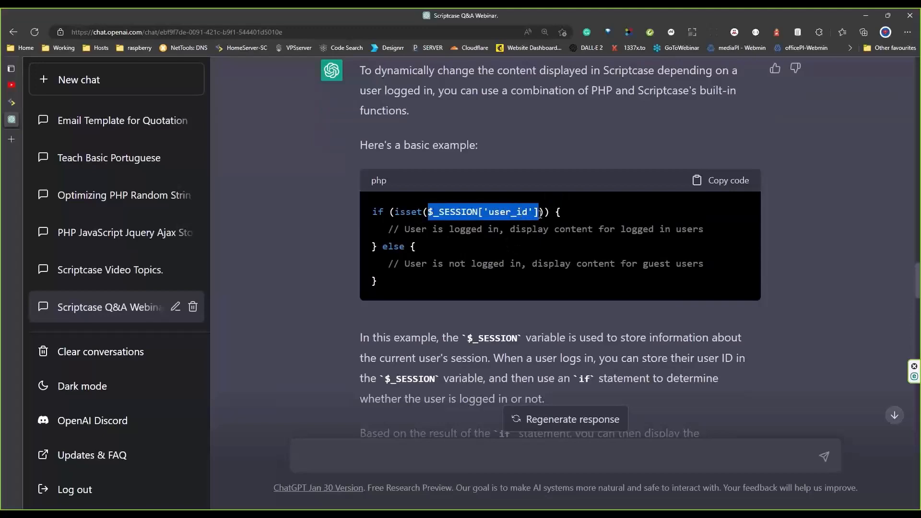
scroll(down, 3)
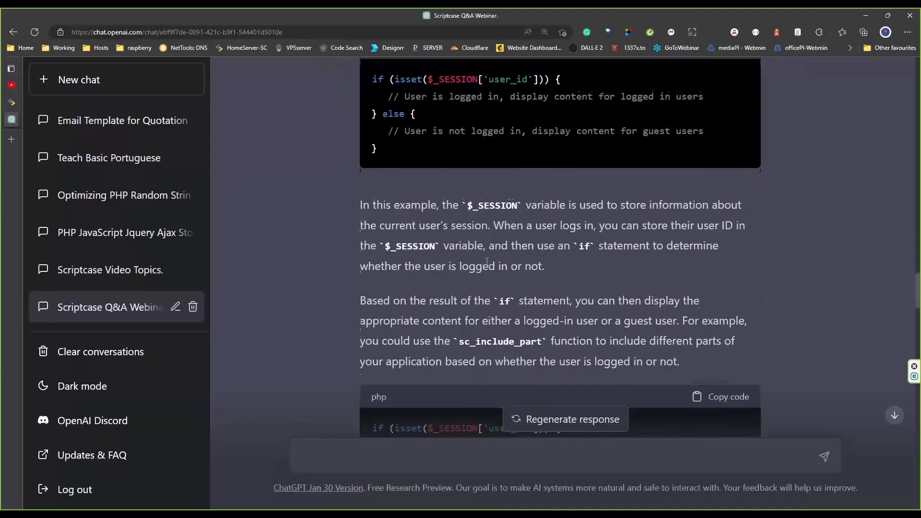
scroll(down, 3)
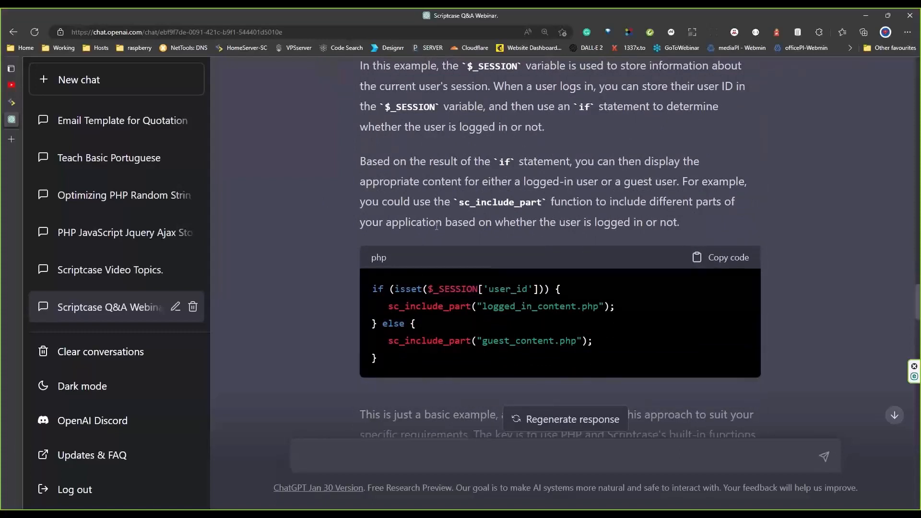
scroll(down, 3)
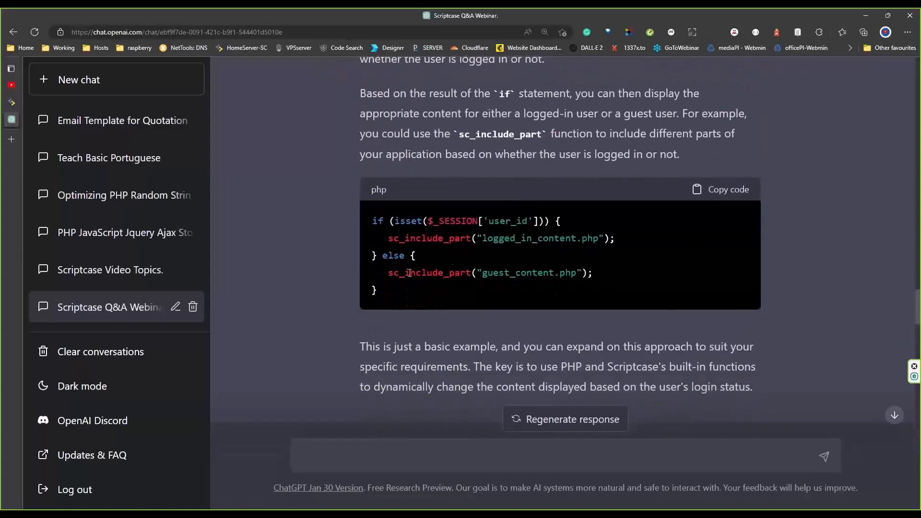
double_click(429, 272)
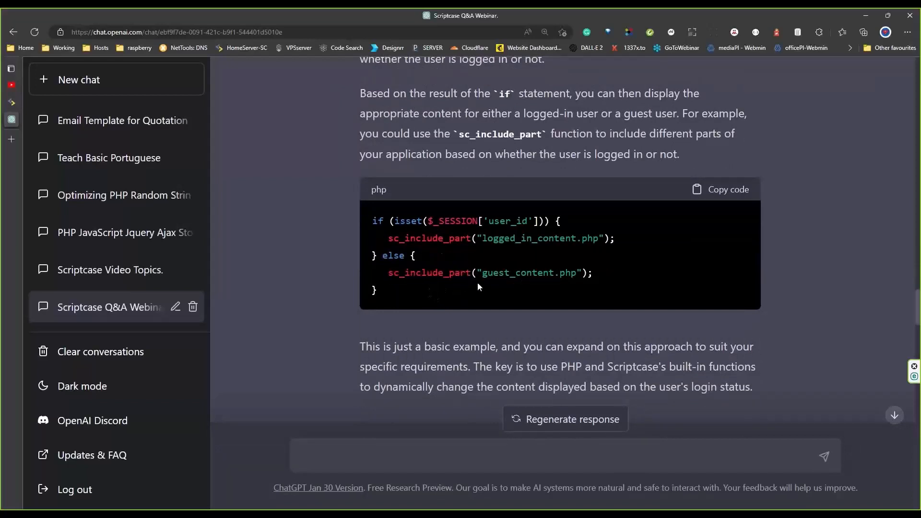
mouse_move(469, 301)
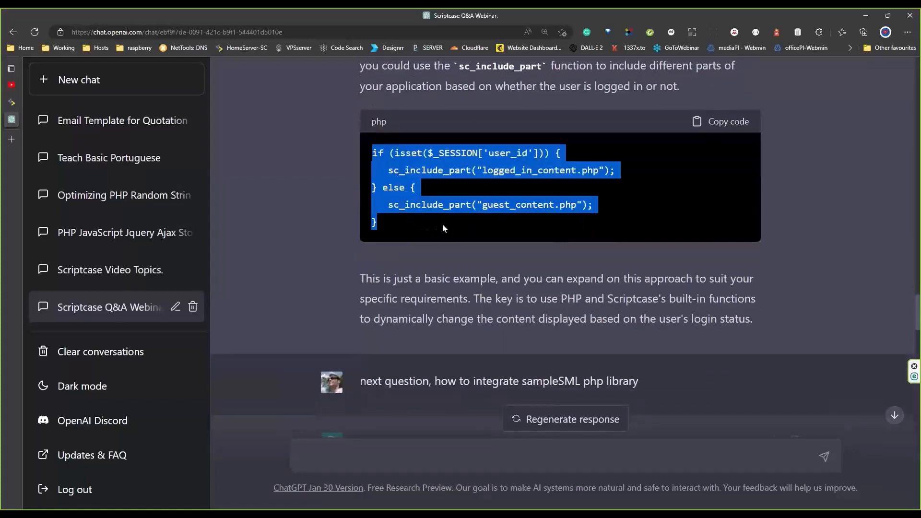
mouse_move(443, 225)
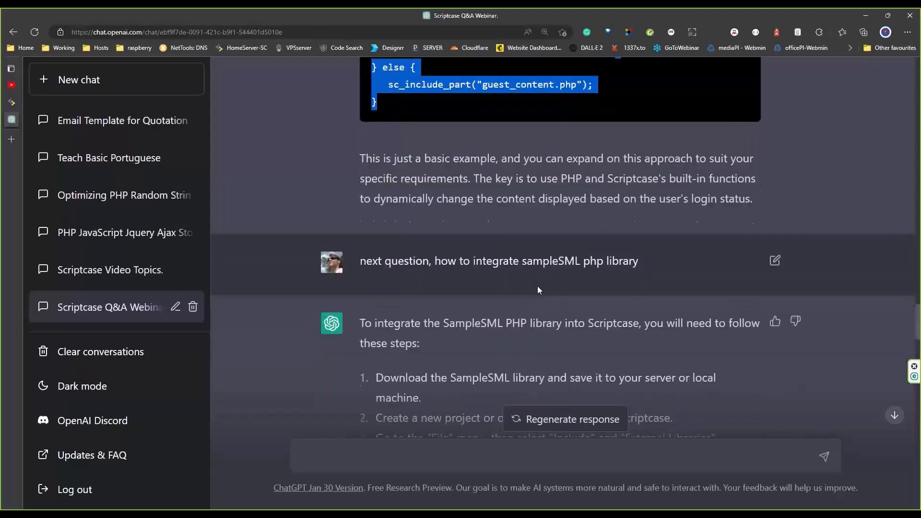
scroll(down, 3)
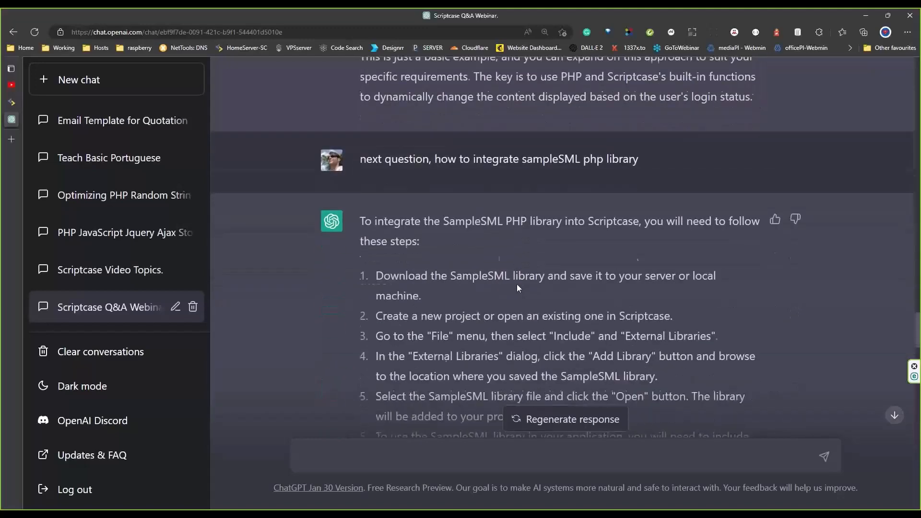
scroll(down, 3)
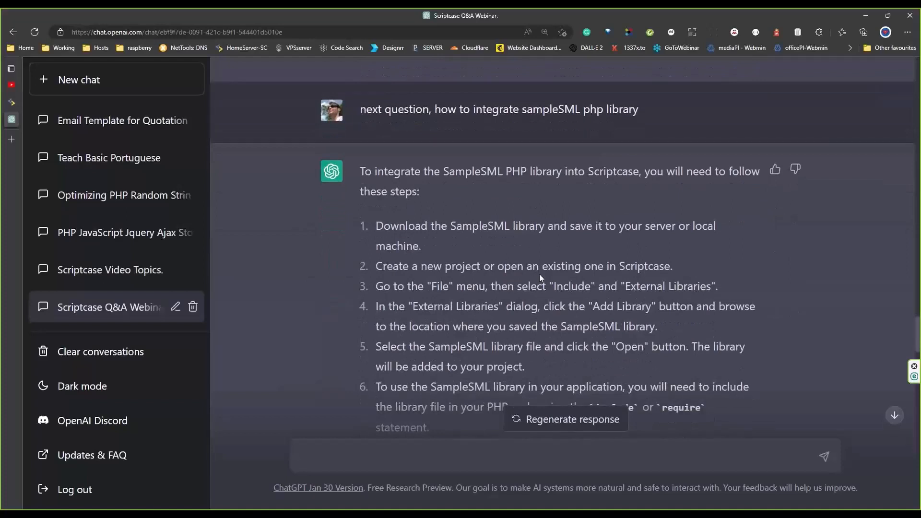
mouse_move(532, 212)
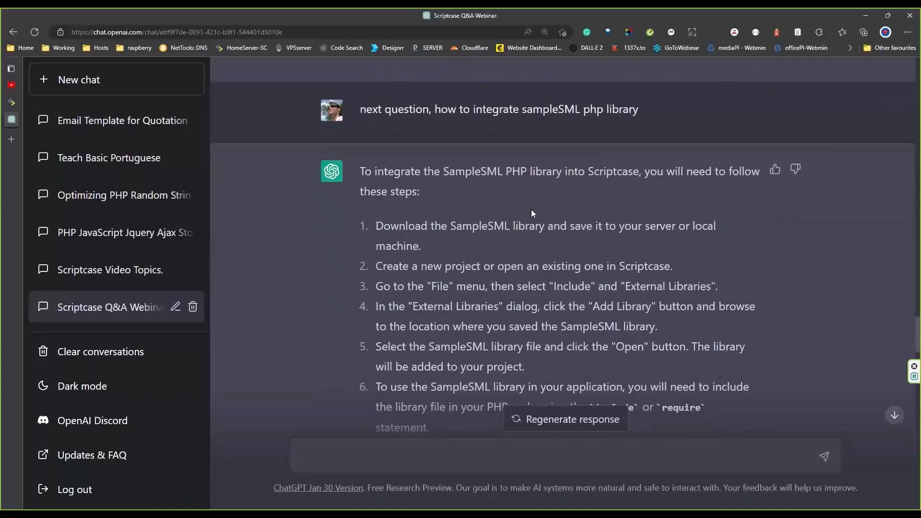
mouse_move(418, 144)
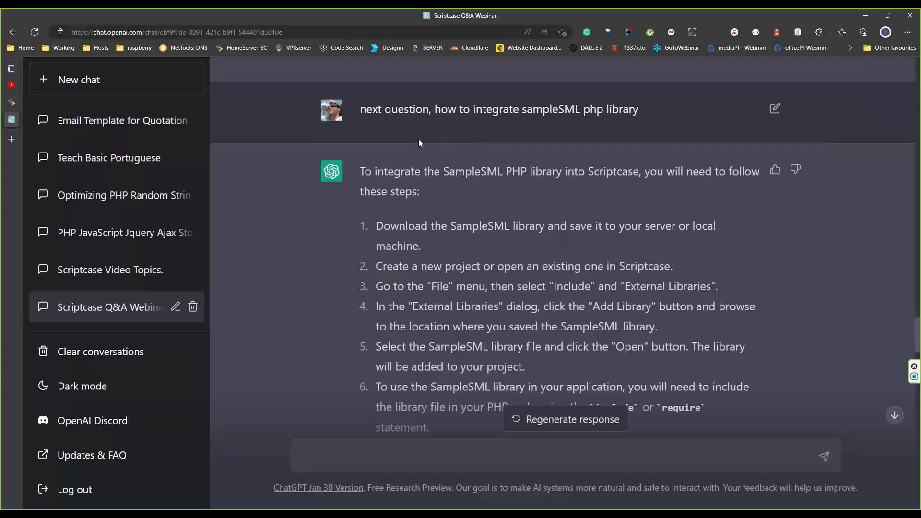
mouse_move(499, 136)
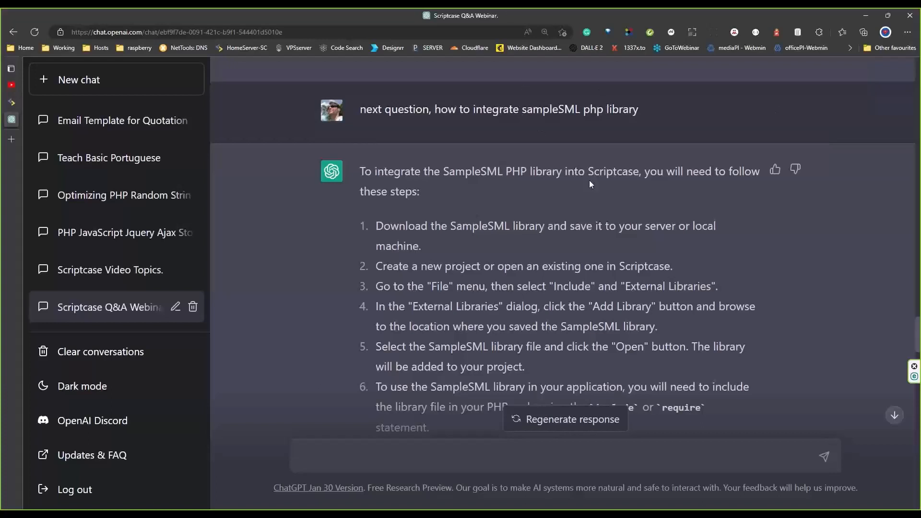
scroll(down, 3)
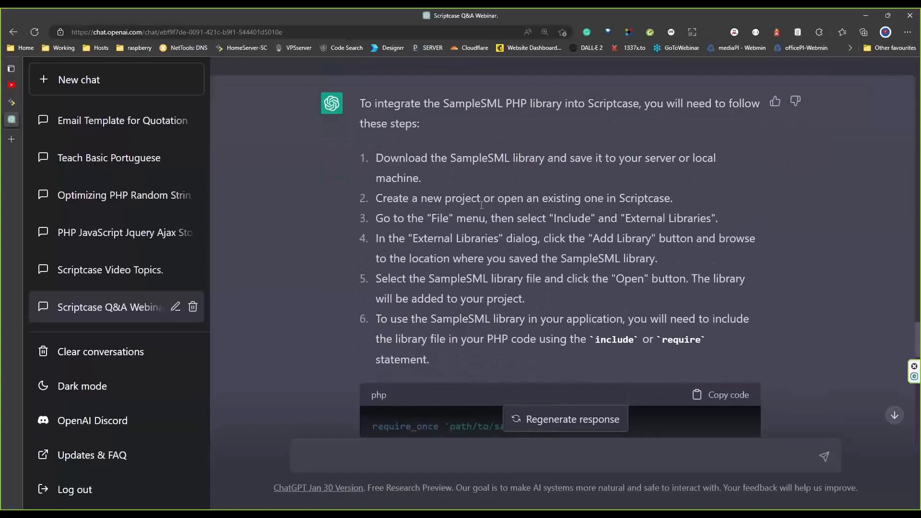
mouse_move(557, 192)
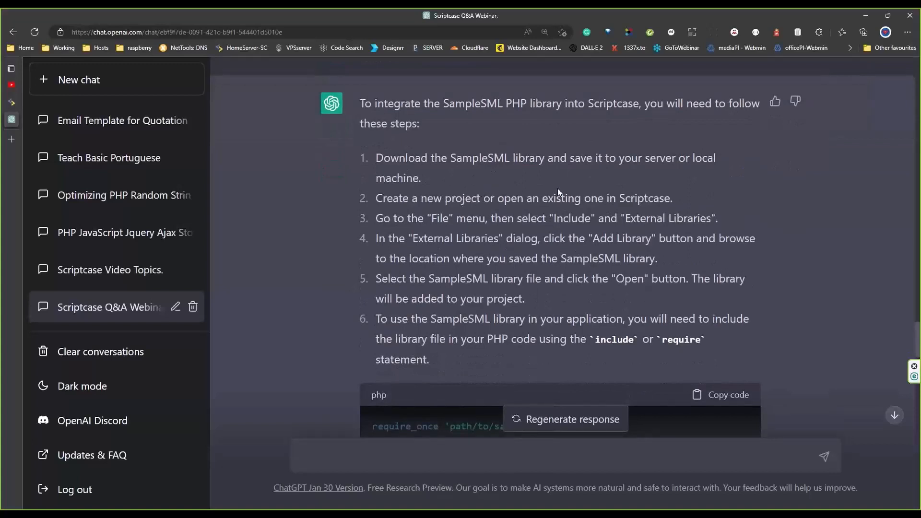
mouse_move(513, 180)
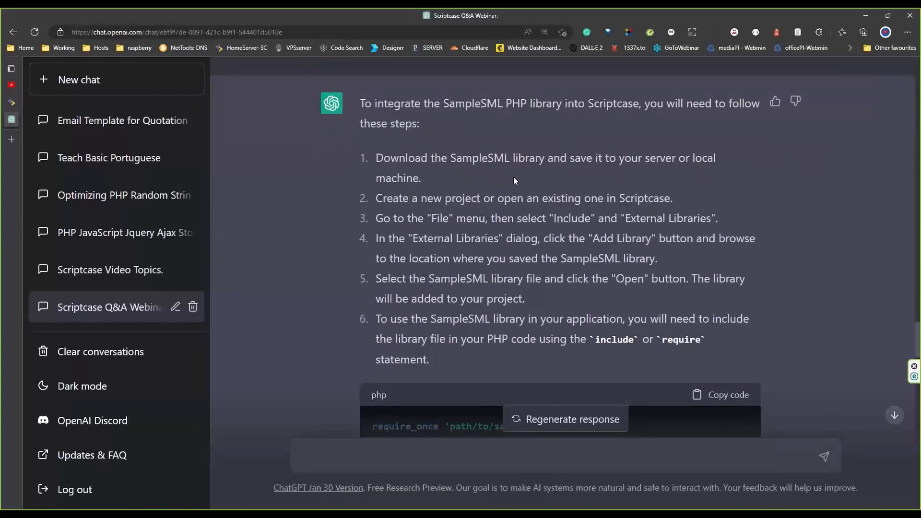
drag(375, 157, 422, 178)
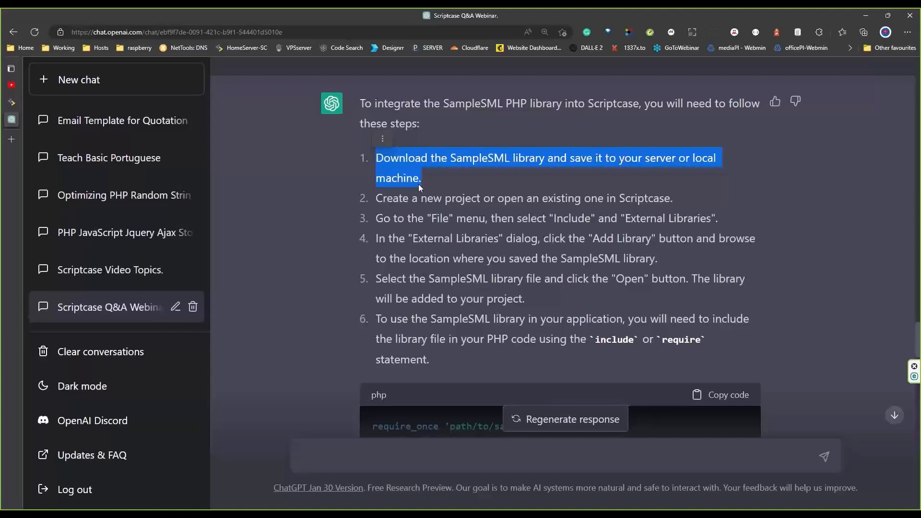
mouse_move(449, 364)
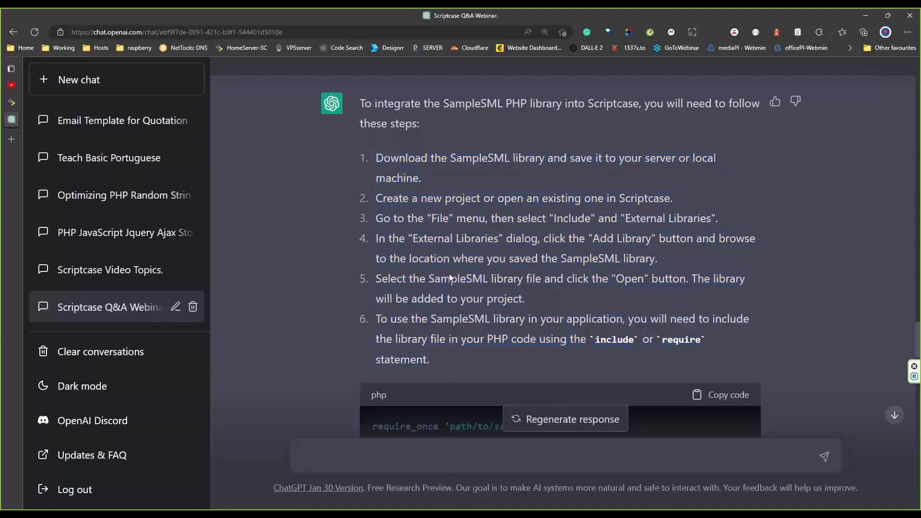
scroll(down, 3)
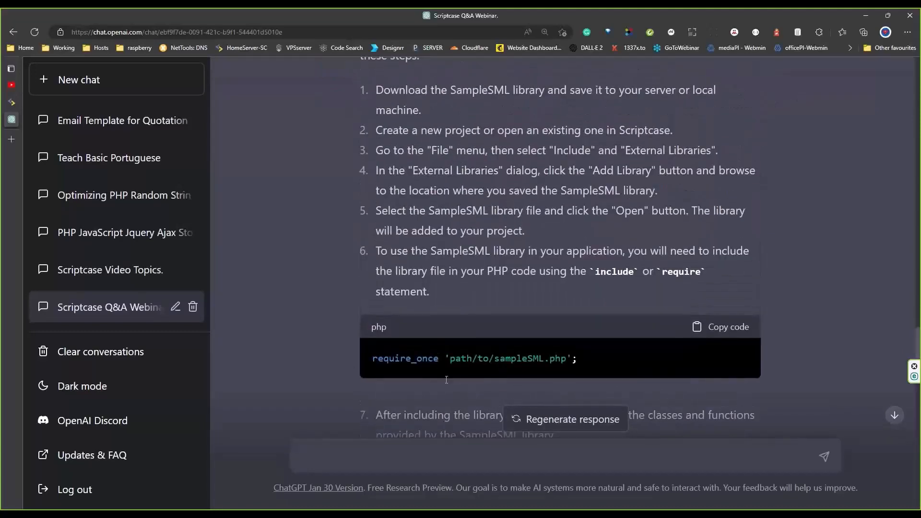
scroll(down, 3)
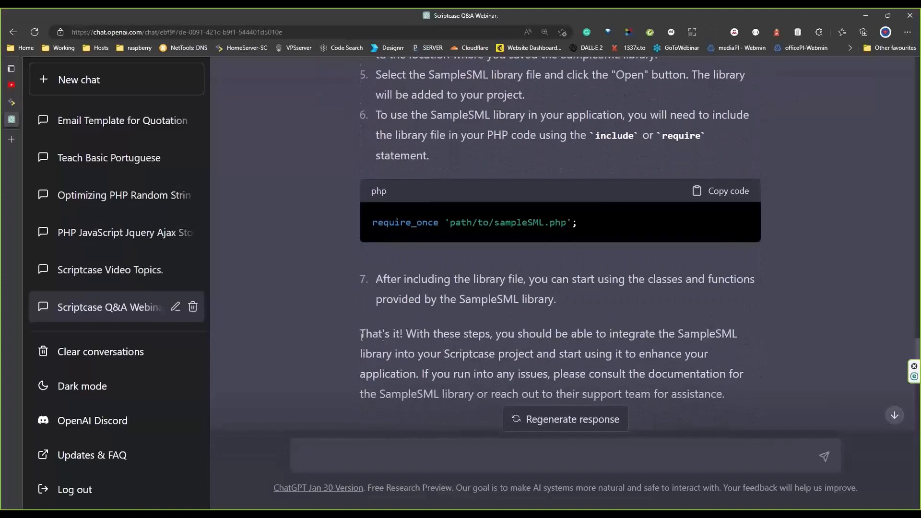
scroll(up, 3)
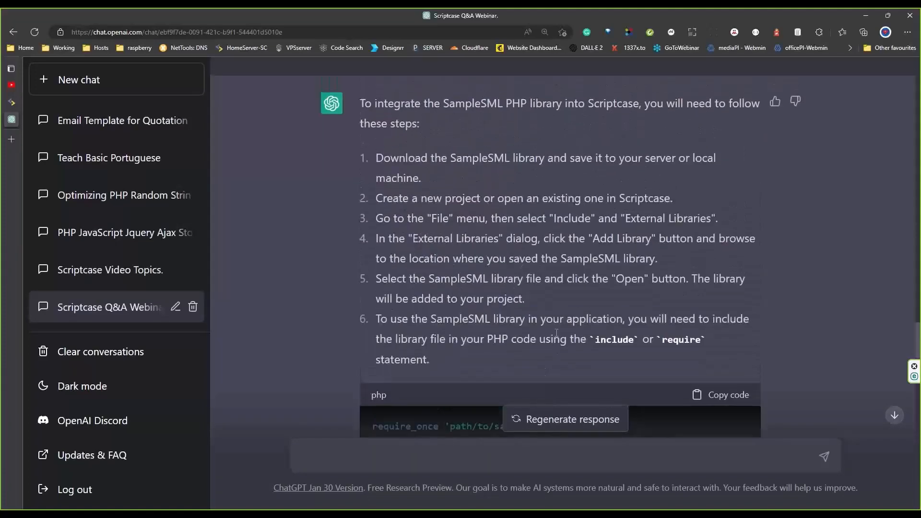
scroll(down, 3)
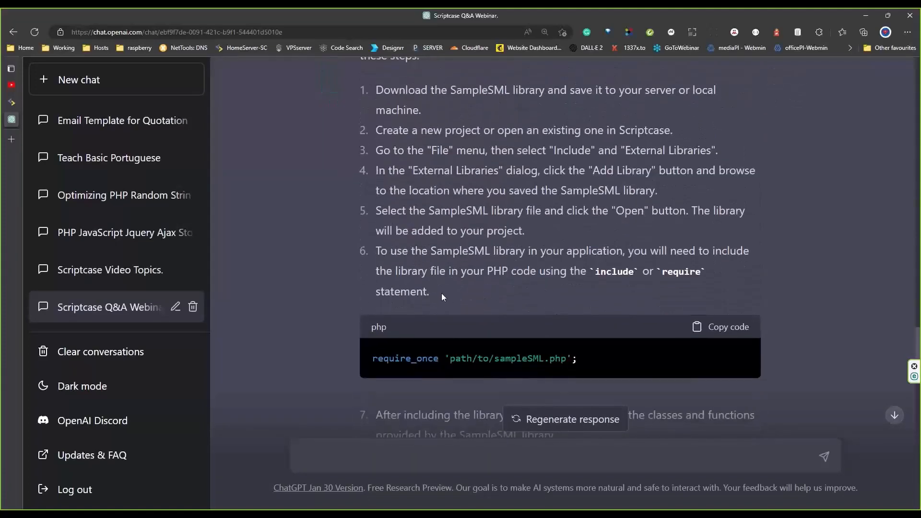
mouse_move(431, 296)
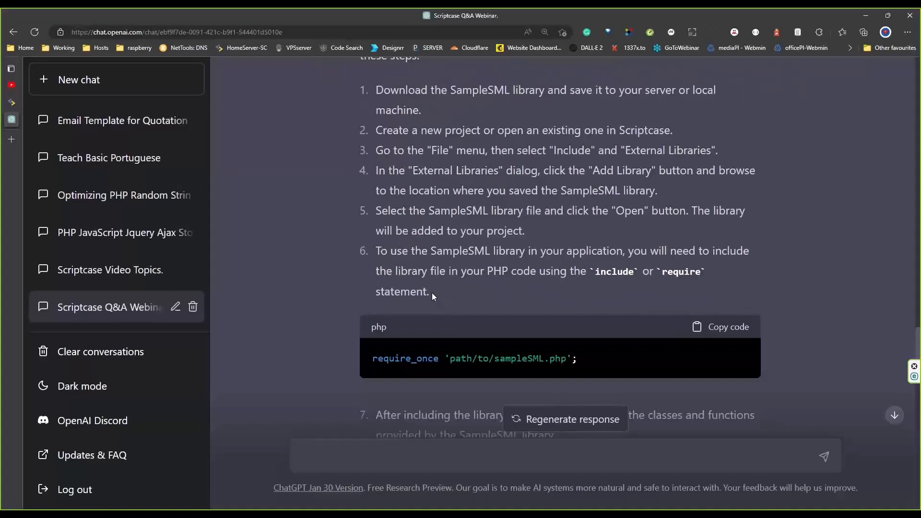
mouse_move(458, 293)
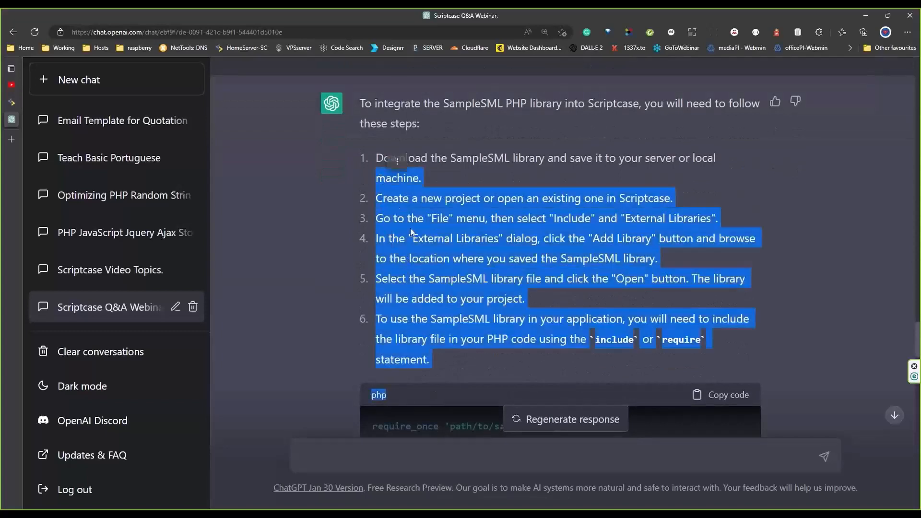
scroll(down, 3)
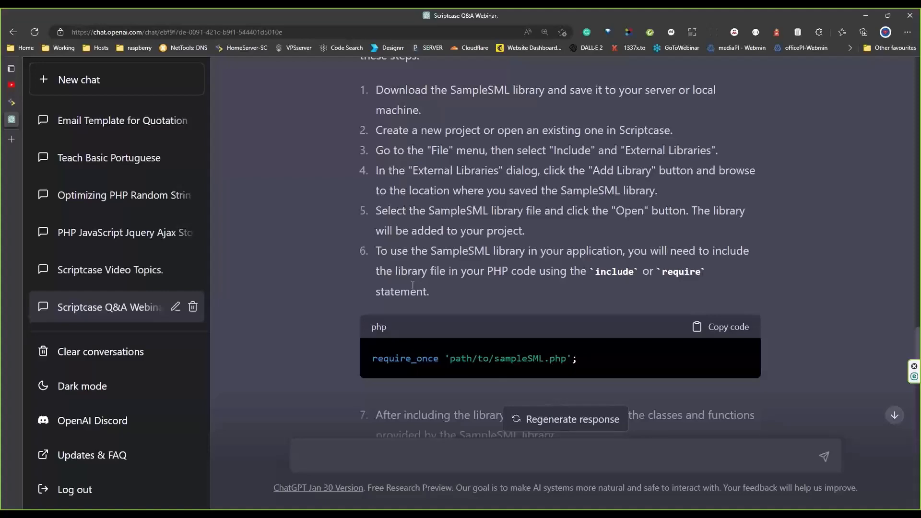
mouse_move(413, 284)
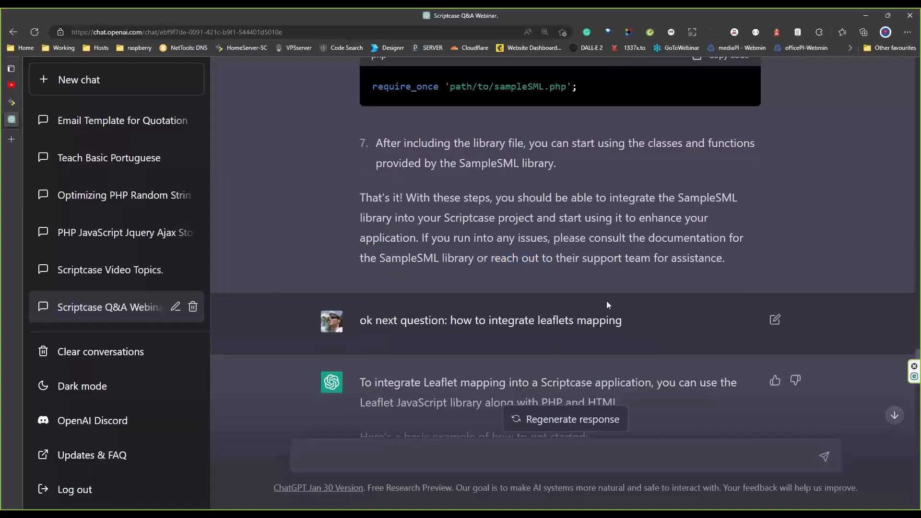
drag(643, 258, 724, 258)
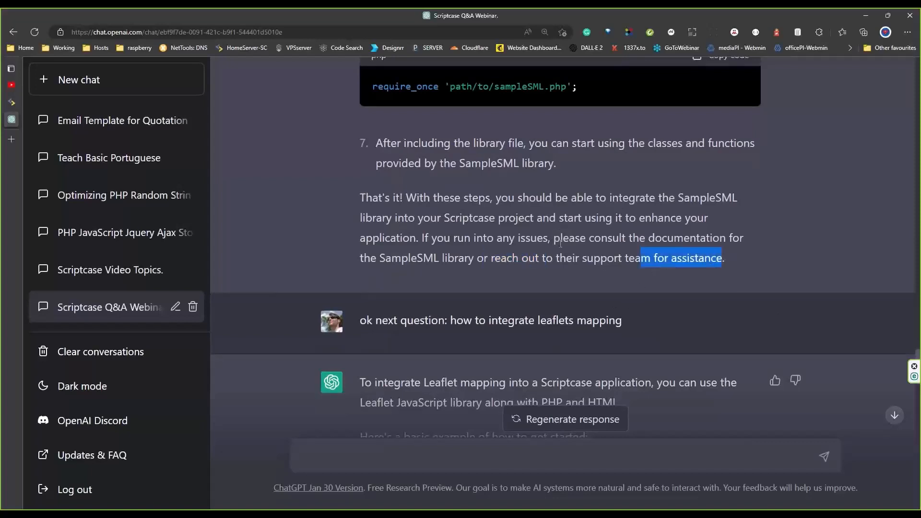
scroll(down, 3)
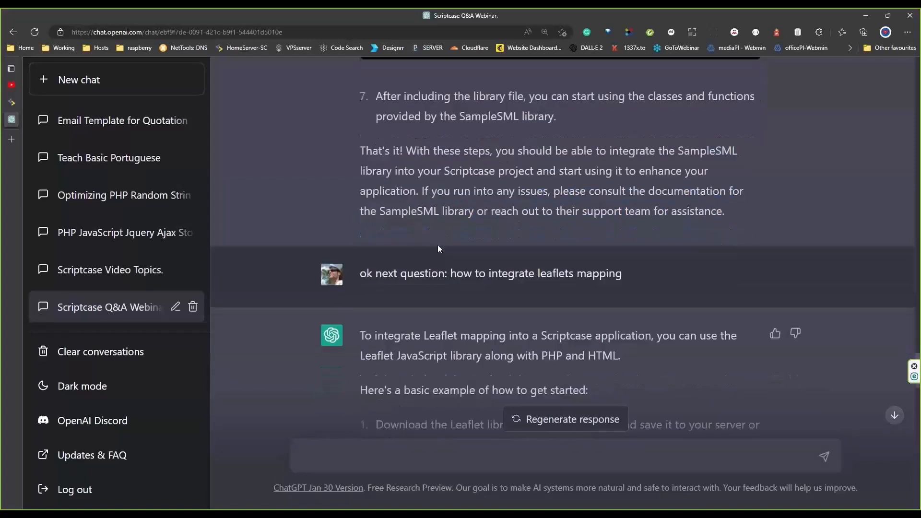